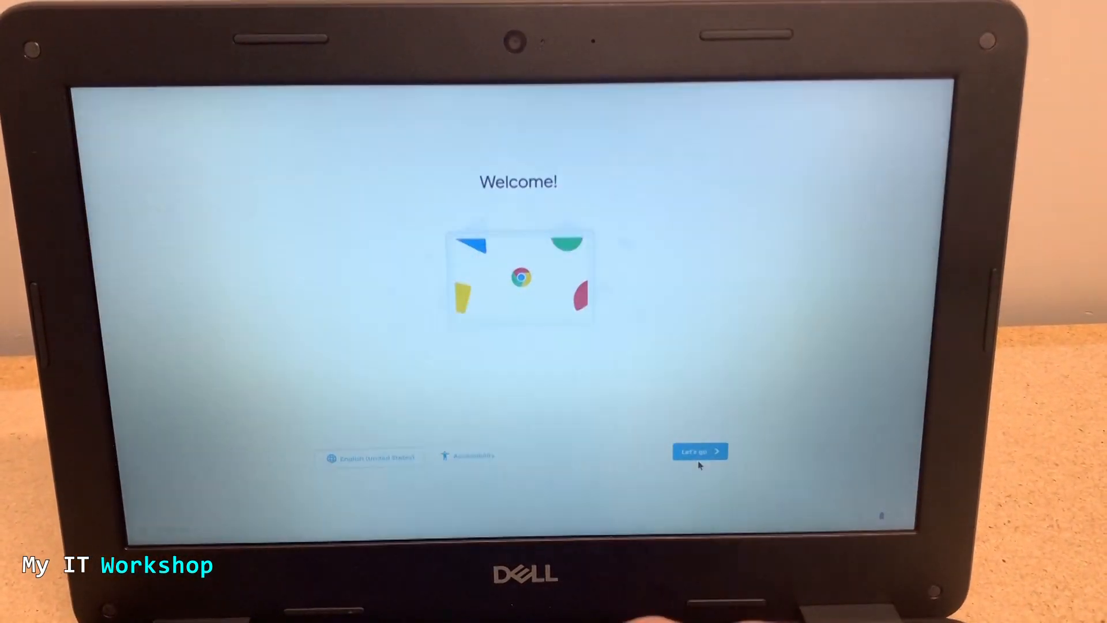
Begin setup with 'Let's go' and move past the Welcome screen to network connection
click(700, 451)
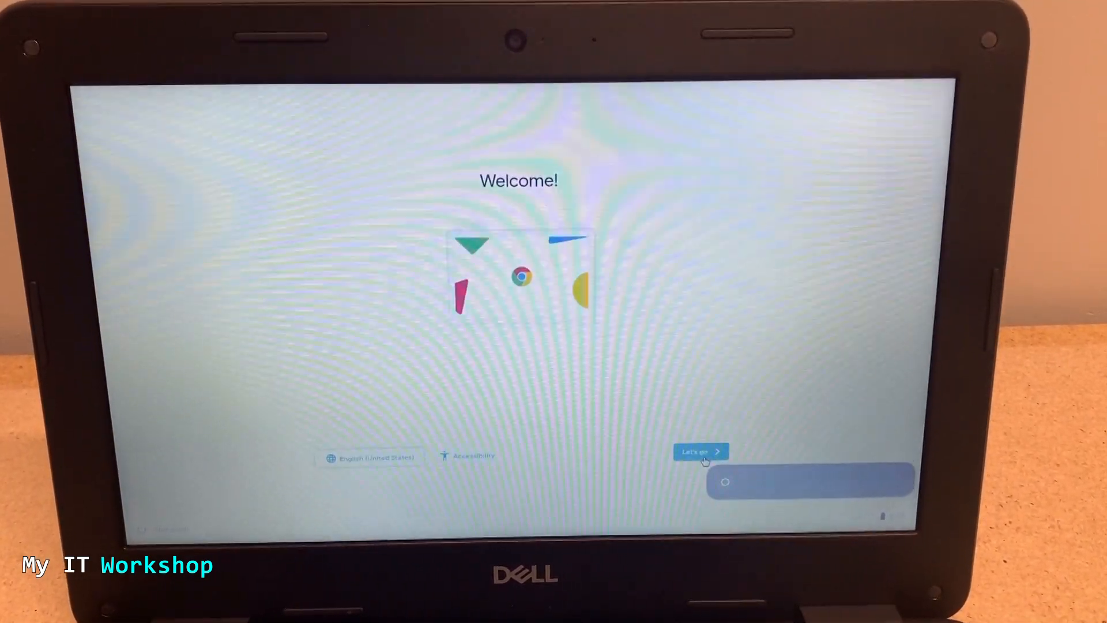
click(701, 451)
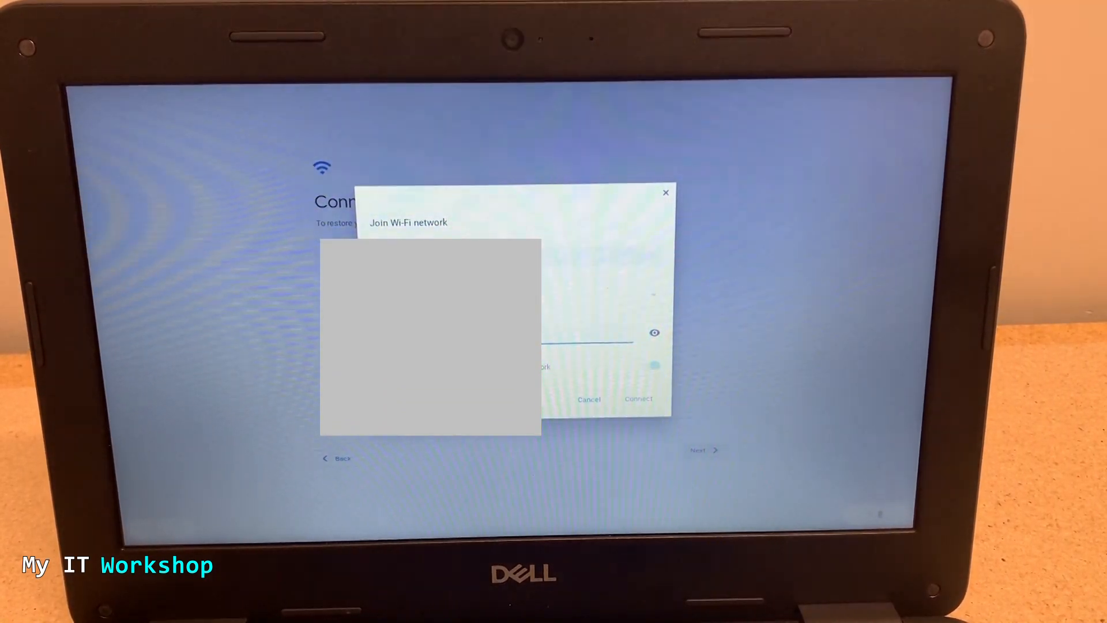
Connect to the chosen Wi-Fi network from the Join Wi-Fi network dialog
click(664, 193)
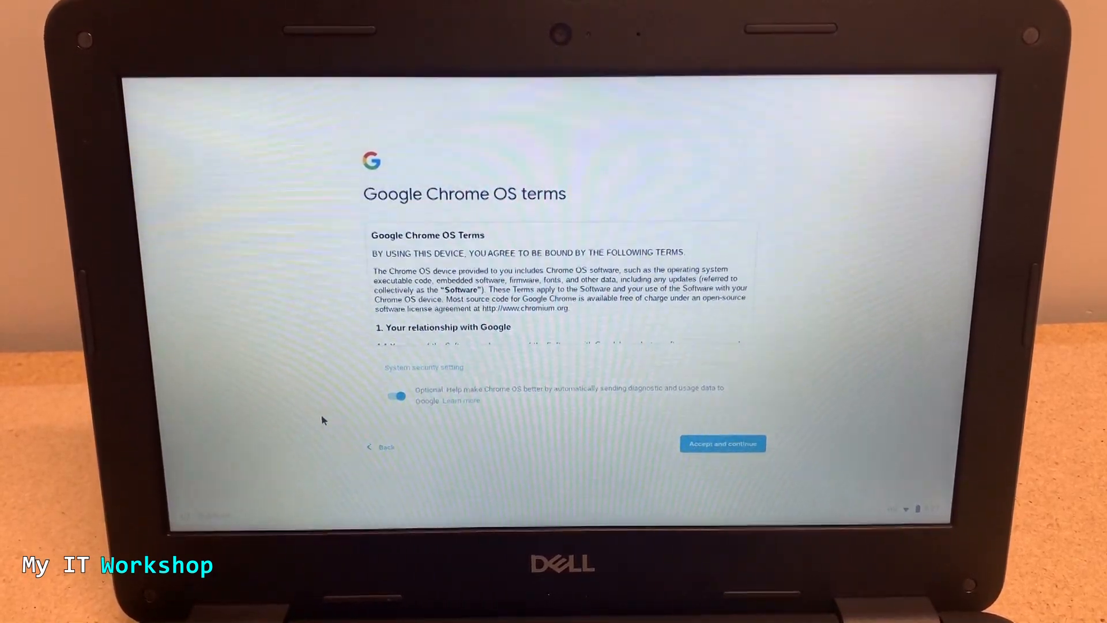
Switch off diagnostic and usage data sharing and accept the Chrome OS terms to continue
click(395, 396)
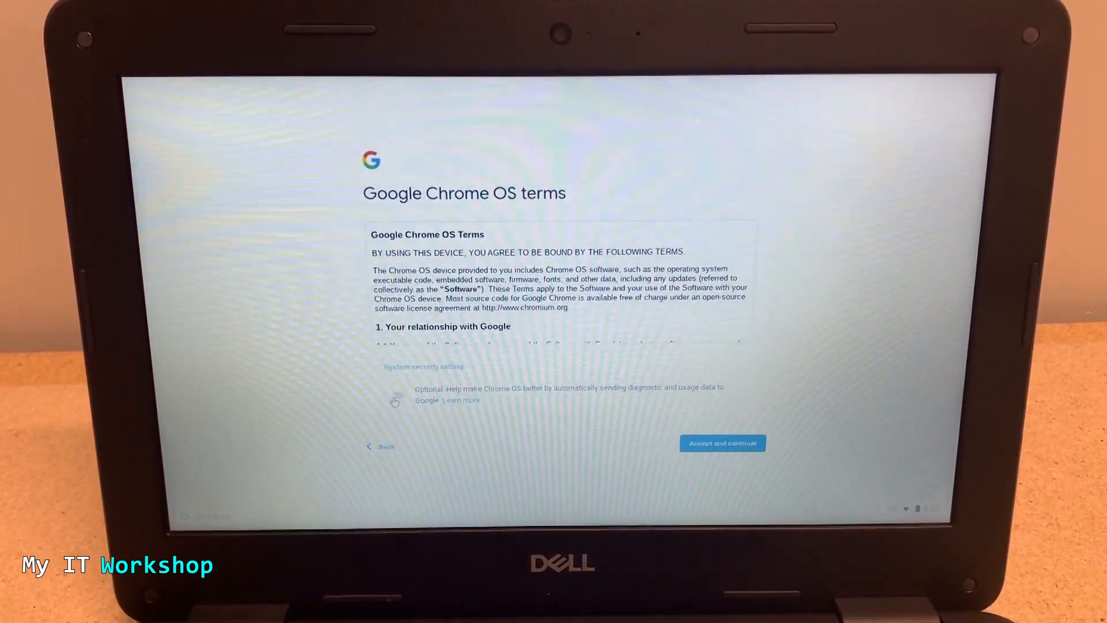
click(723, 443)
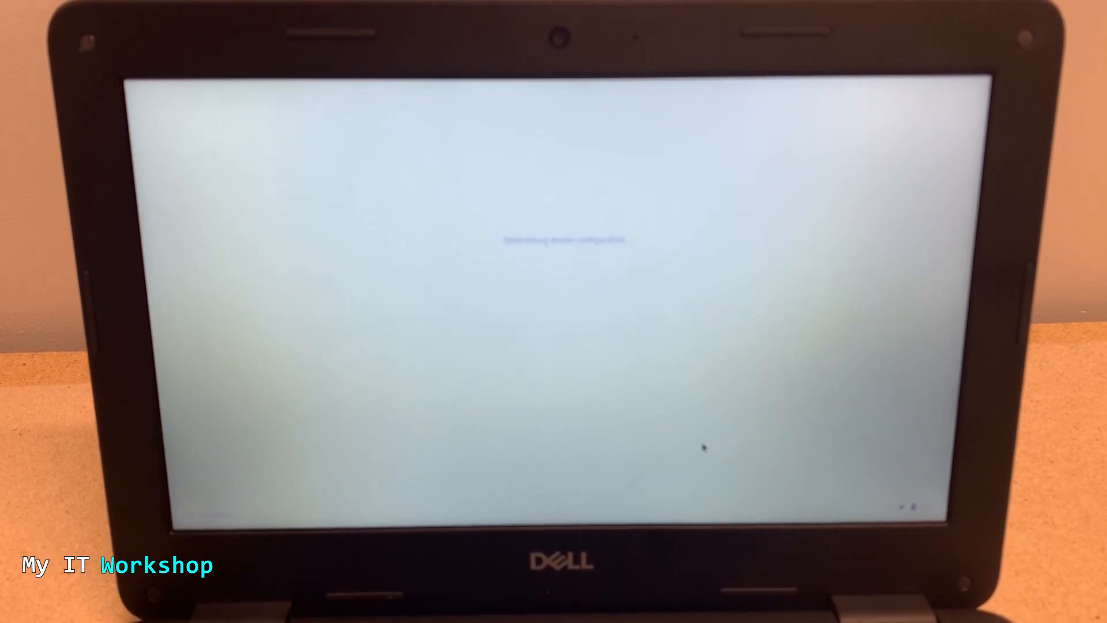